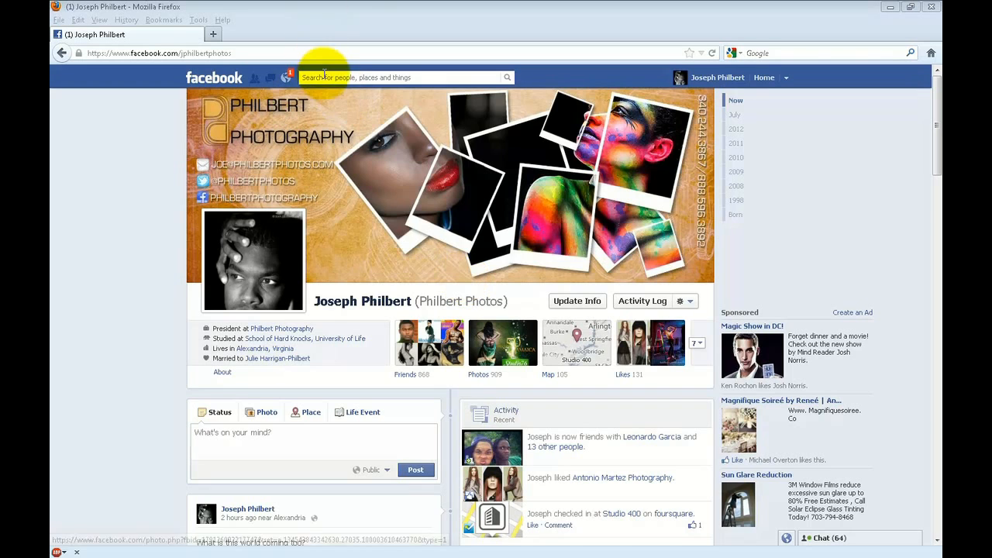
Step: Find the Antonio Martez Photography page and open its Antonio Martez 2012 Portfolio album
text(an)
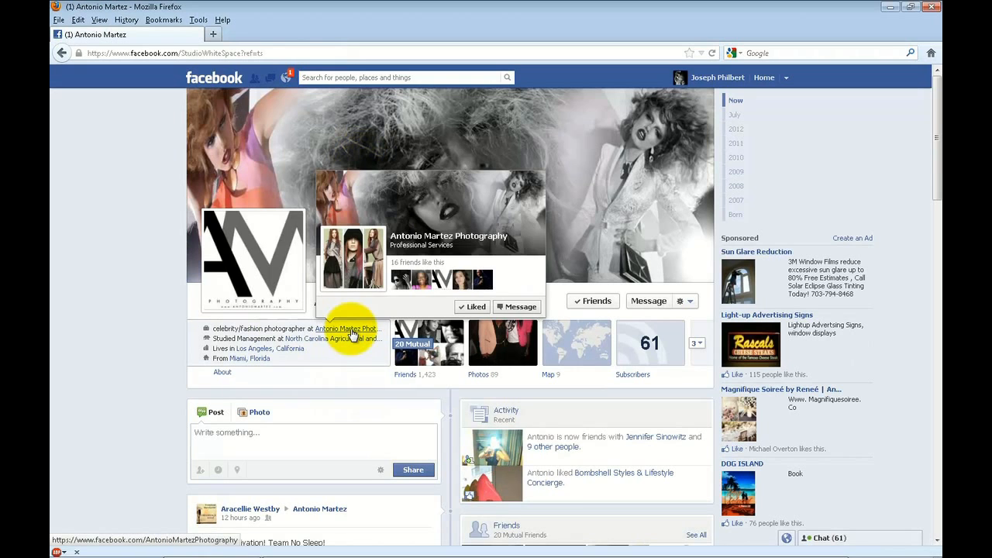
click(346, 329)
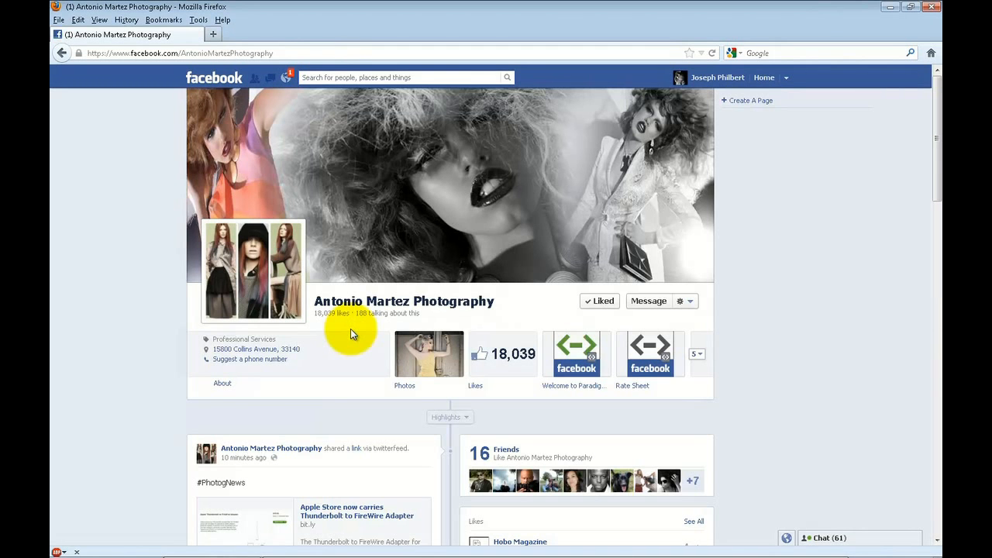
click(403, 354)
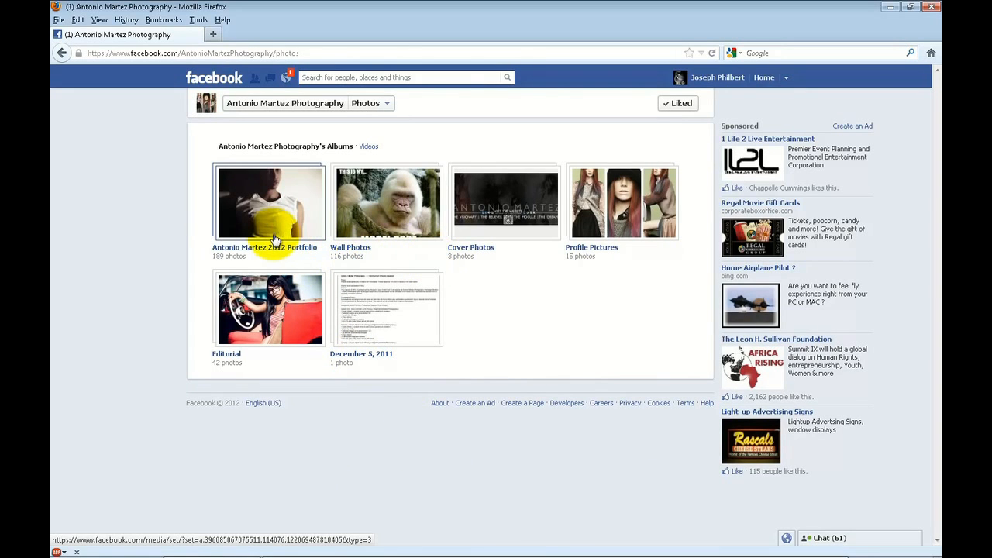
click(269, 201)
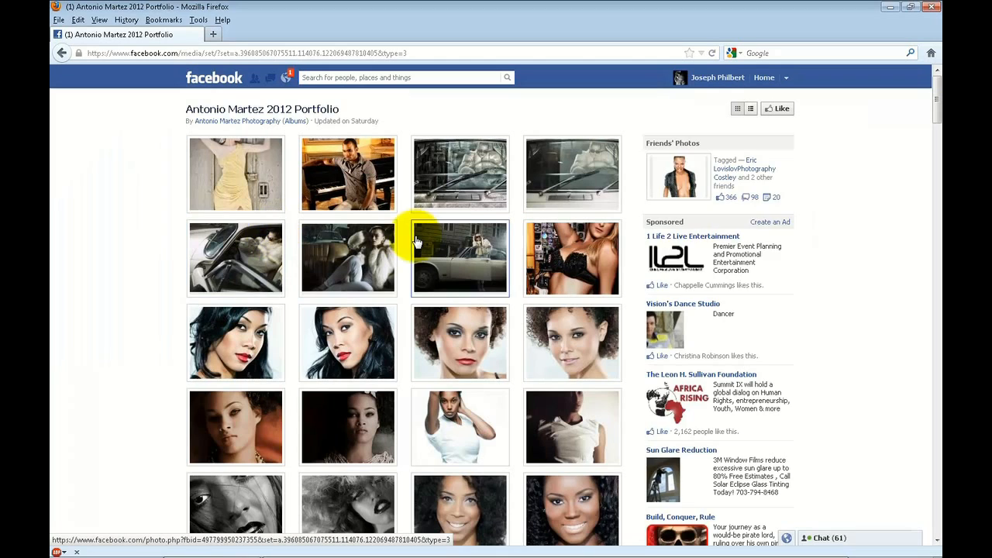
Step: Scroll the portfolio album down to its end showing likes and comments
scroll(down, 3)
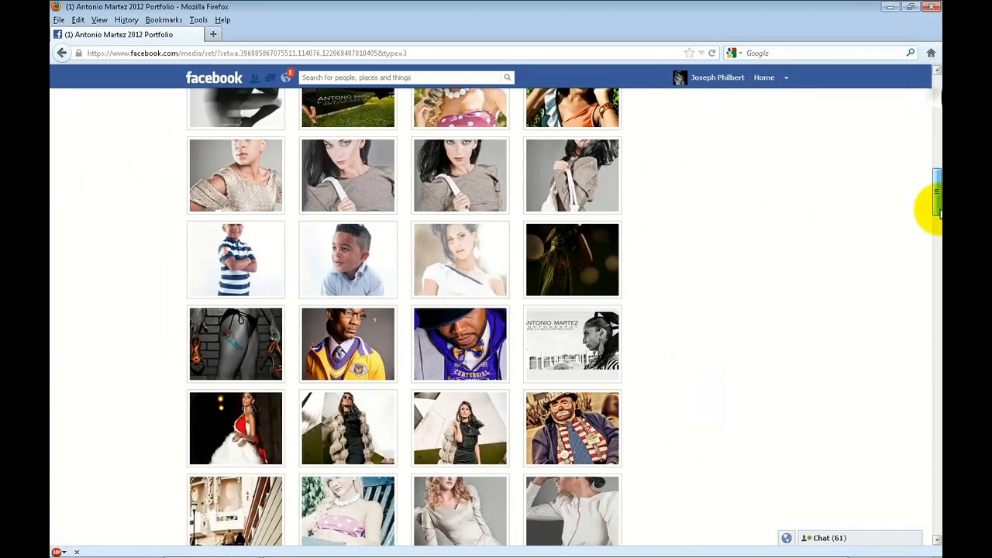
scroll(down, 3)
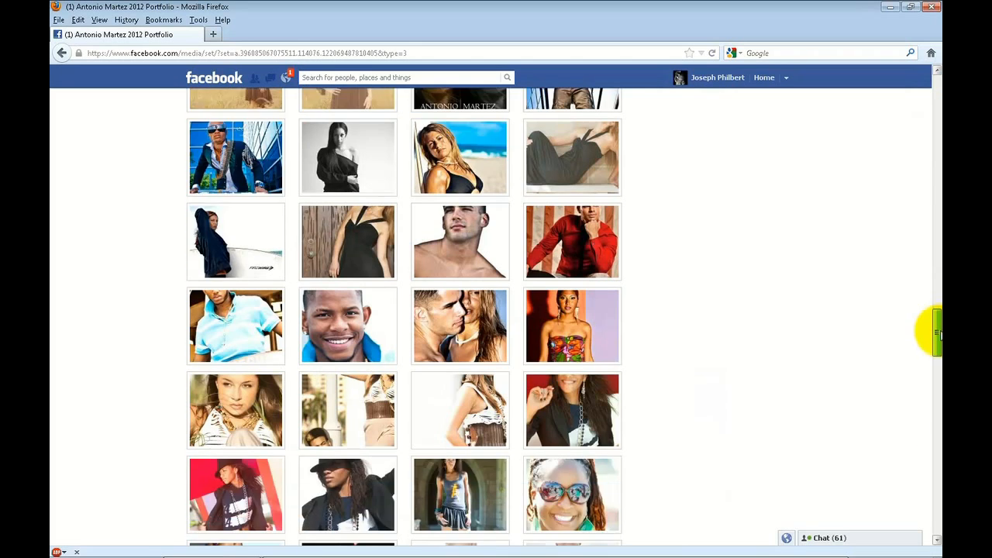
scroll(down, 3)
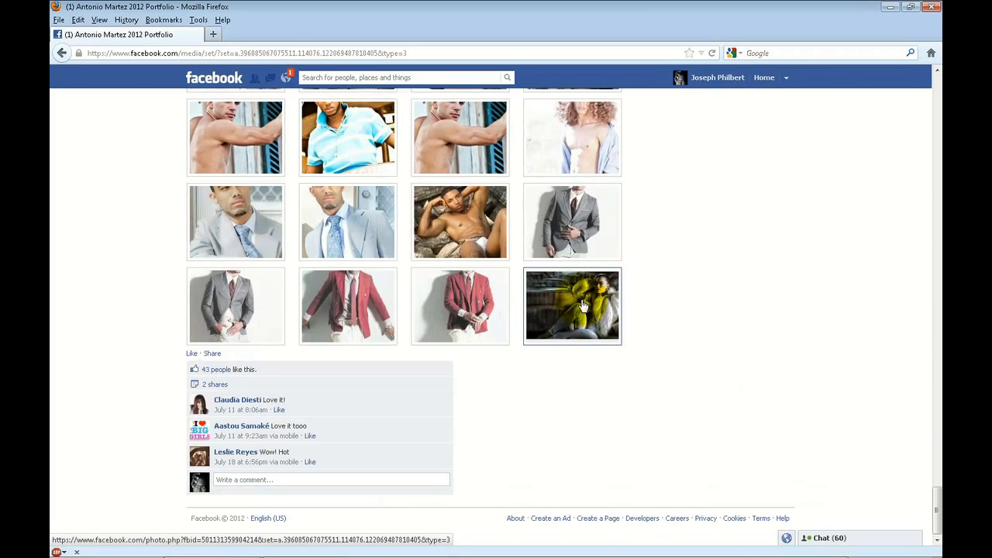
Step: Copy the image location of the portfolio's last photo (108 of 108) and start a new browser tab
click(572, 305)
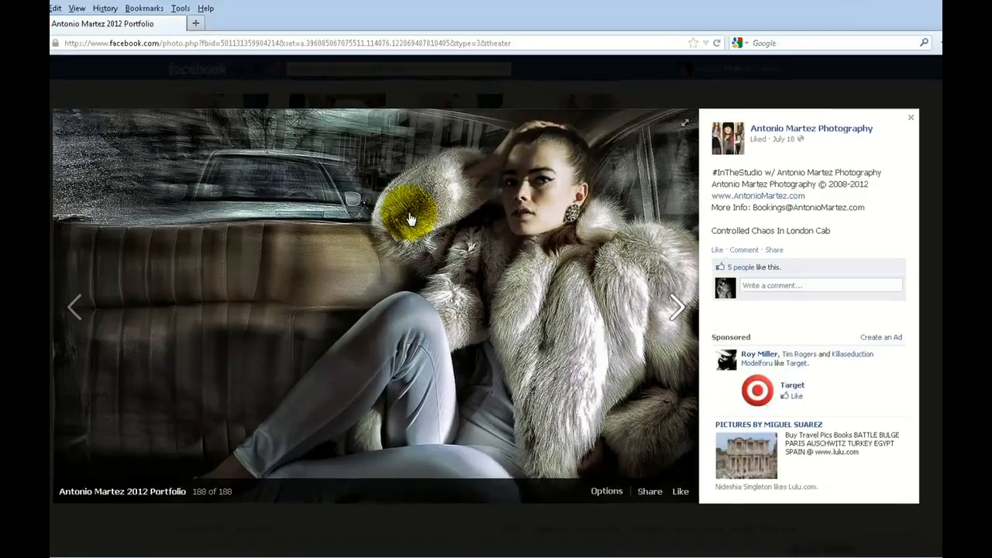
right_click(411, 217)
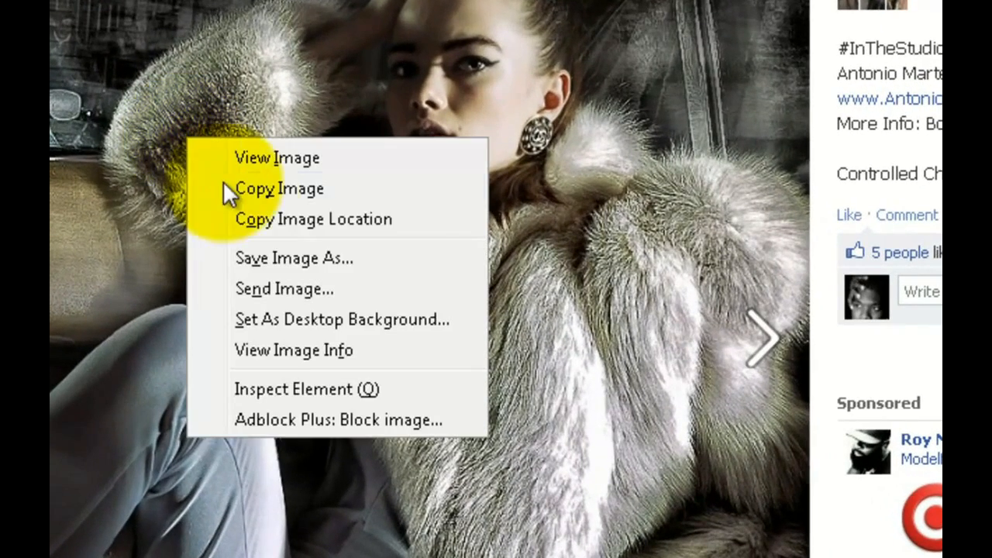
mouse_move(271, 233)
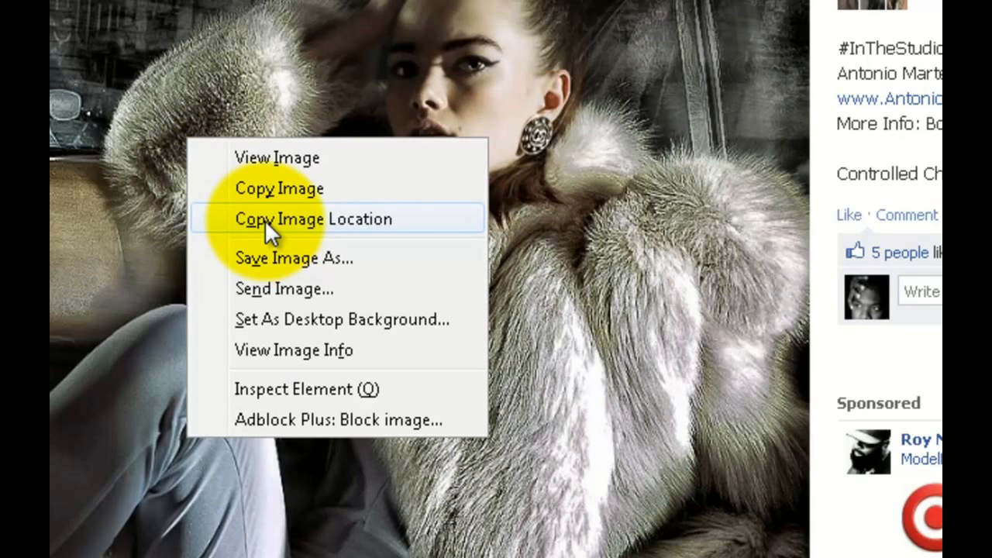
click(311, 218)
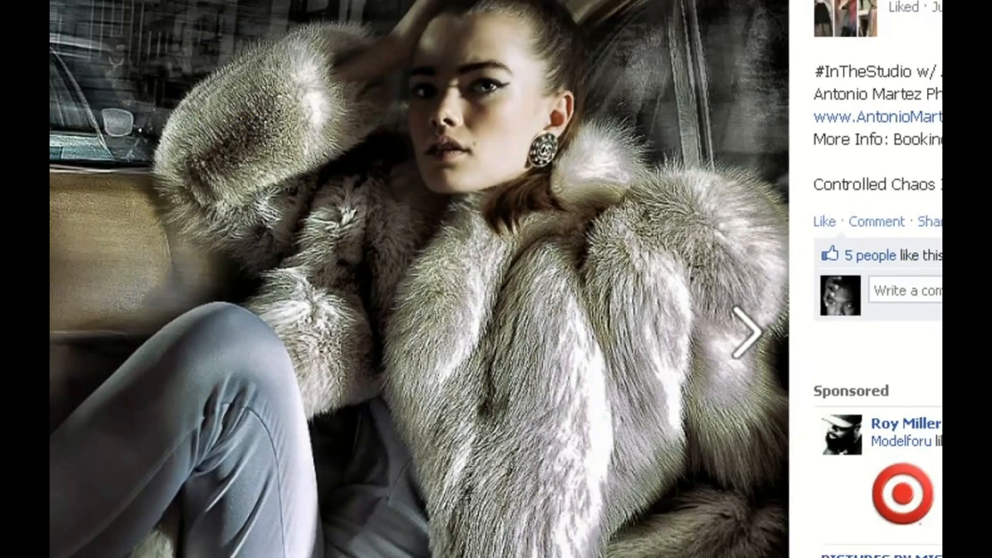
click(369, 34)
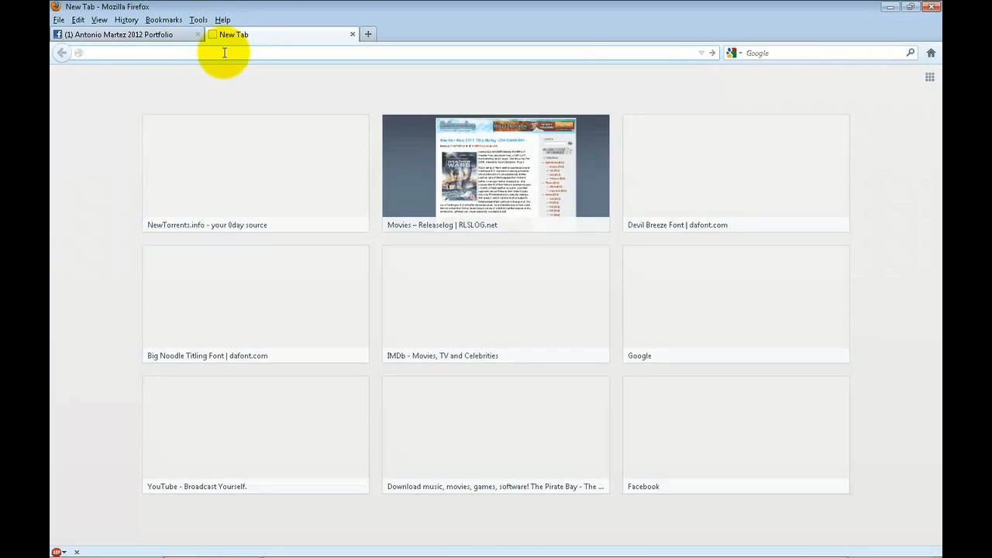
Step: Go to google.com, switch to Images and search the pasted Facebook photo address
text(https://www.google.com)
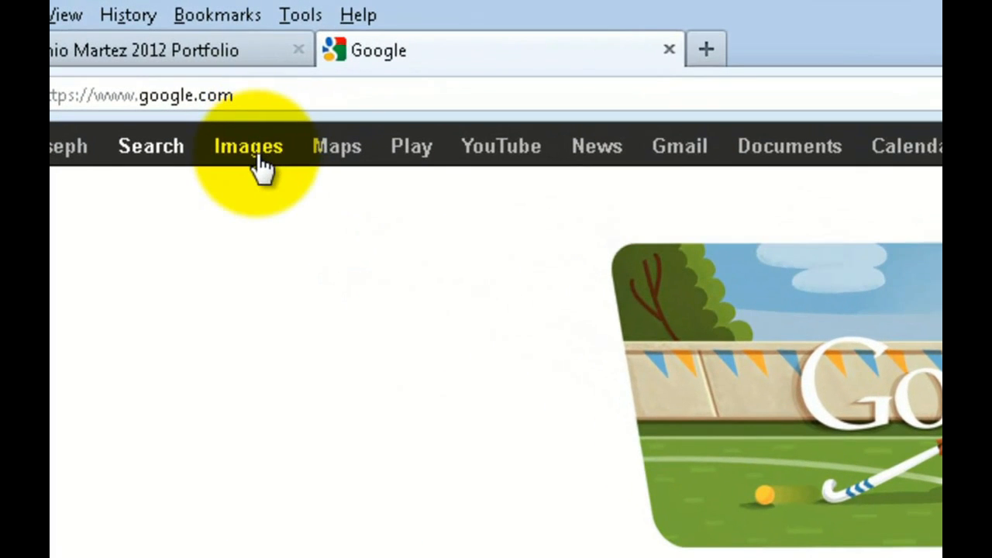
click(248, 145)
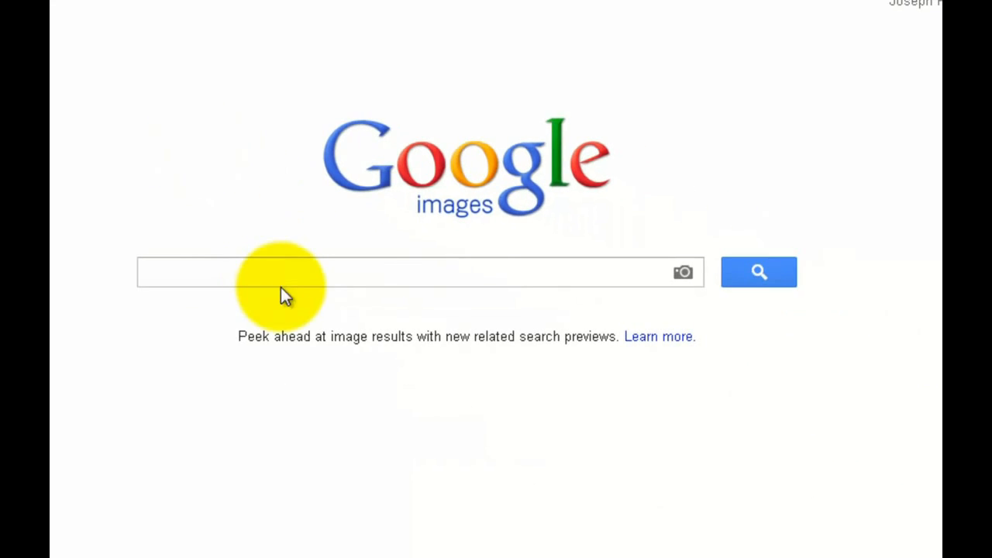
right_click(282, 278)
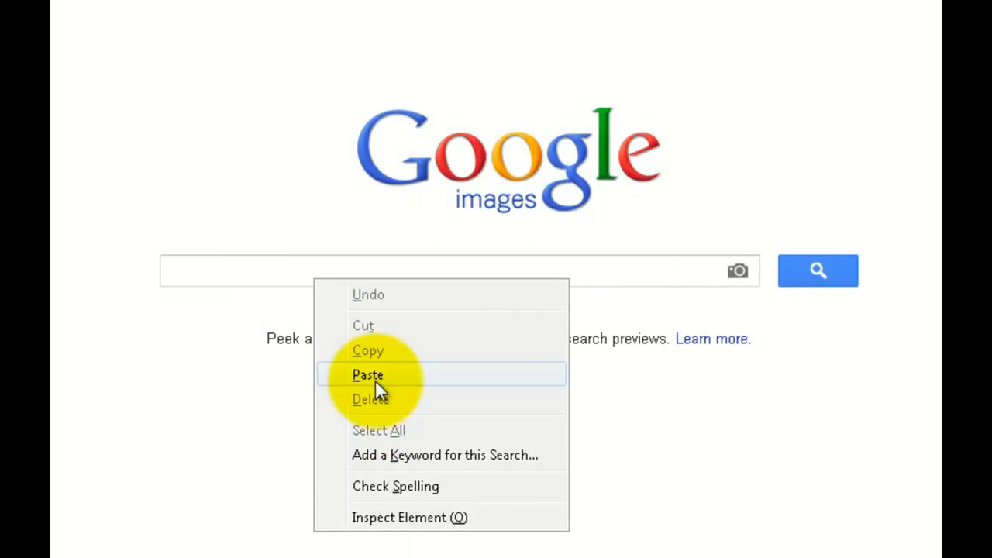
click(367, 374)
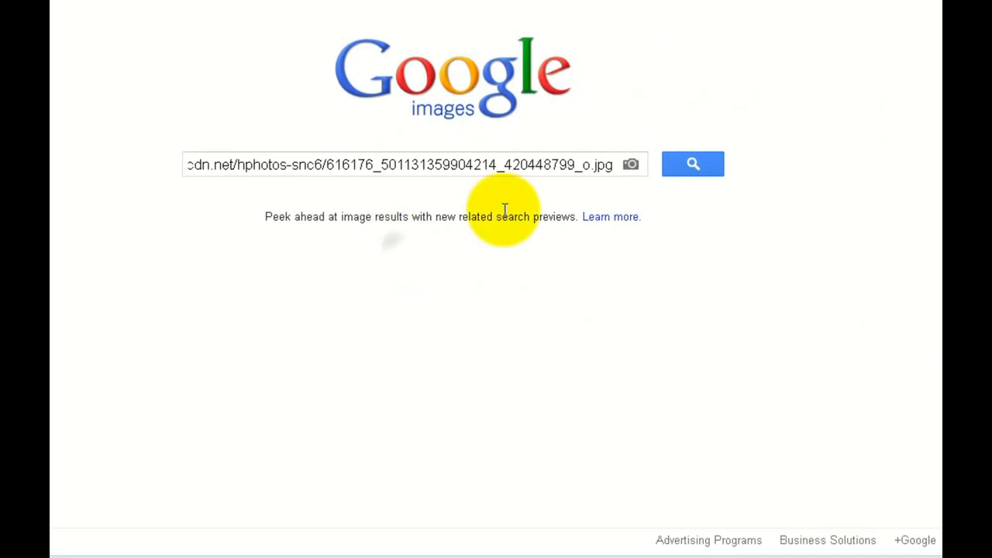
click(692, 164)
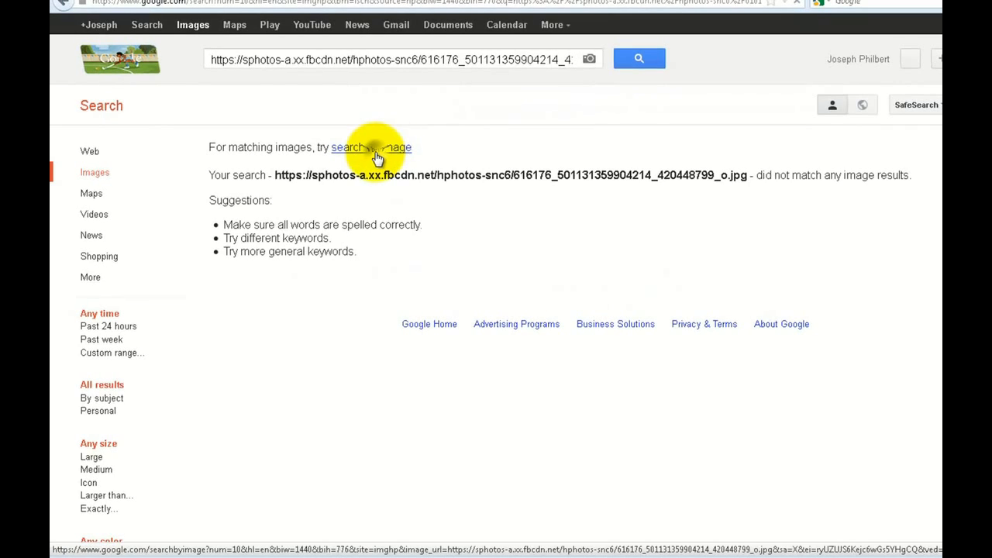
Step: Run the search-by-image reverse search on that address, reaching the Just Another Diary PAF Magazine page
click(371, 148)
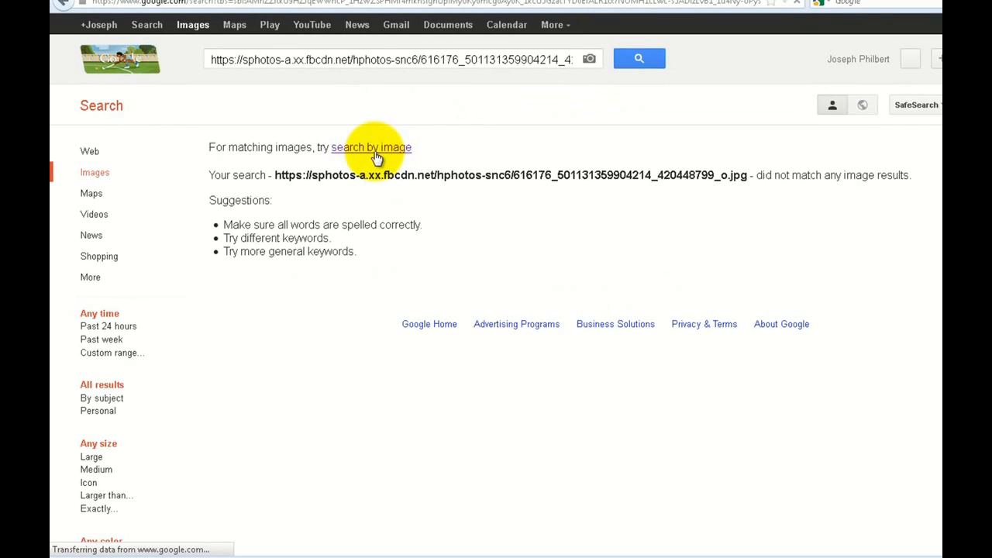
click(370, 147)
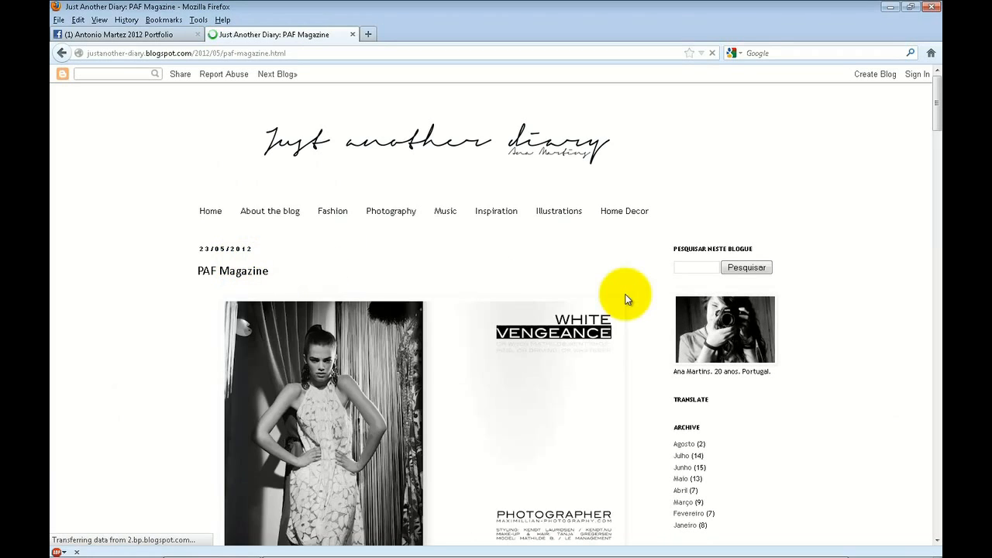
Step: Scroll down the PAF Magazine post to the reposted fur-coat portrait
scroll(down, 3)
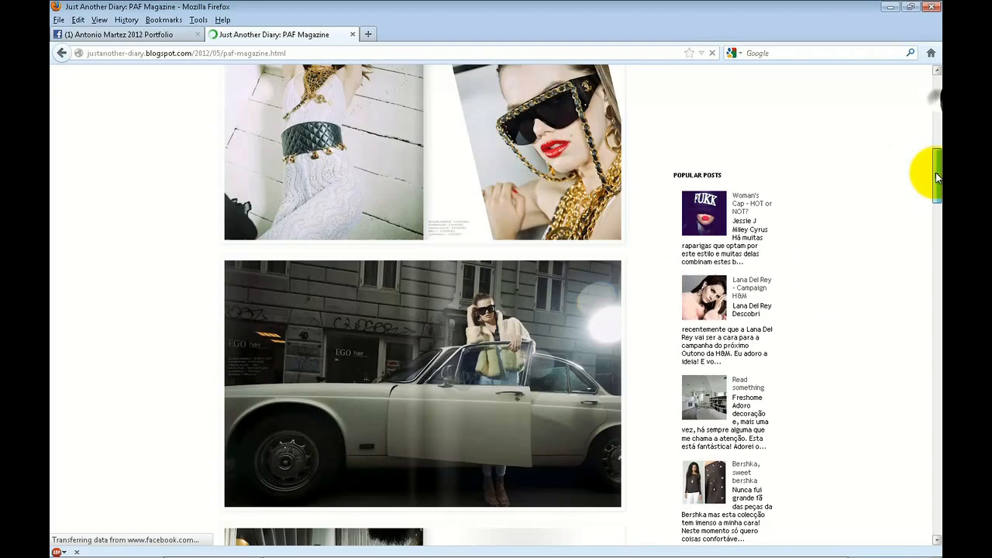
scroll(down, 3)
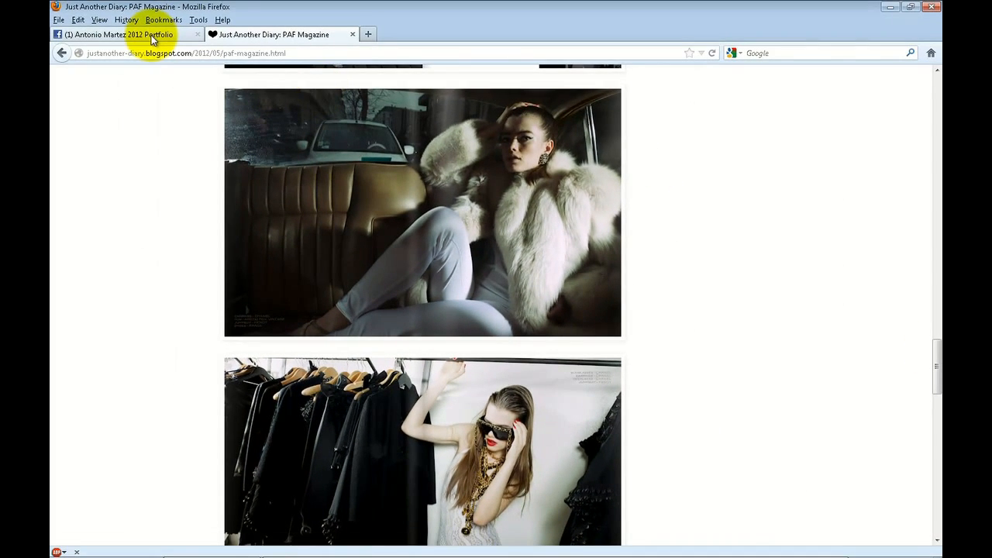
Step: Compare the Facebook fur-coat photo, then return to the blog tab to reuse it for Google
click(116, 34)
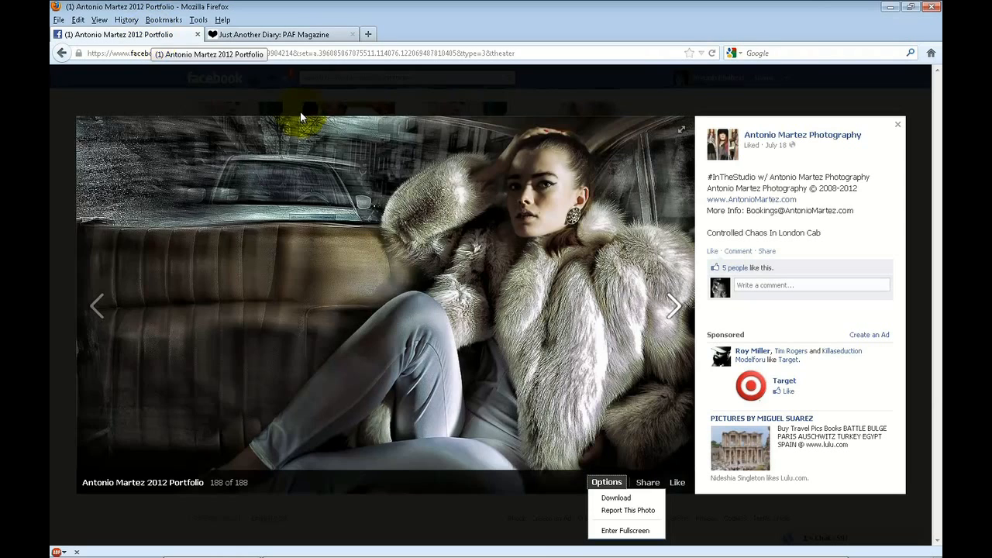
mouse_move(329, 34)
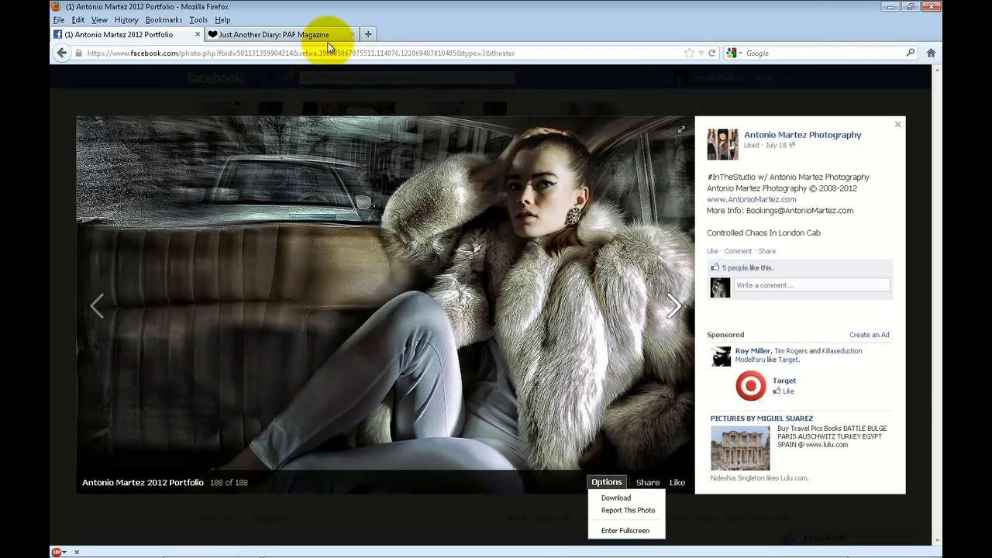
click(271, 34)
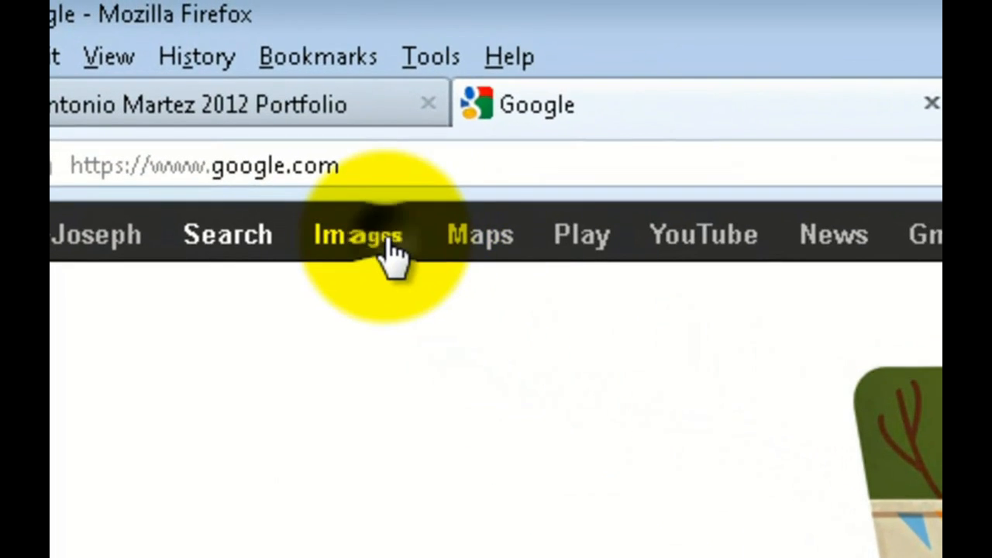
Step: Upload the photographer's saved photo to Google Images search by image to find matching pages
click(356, 234)
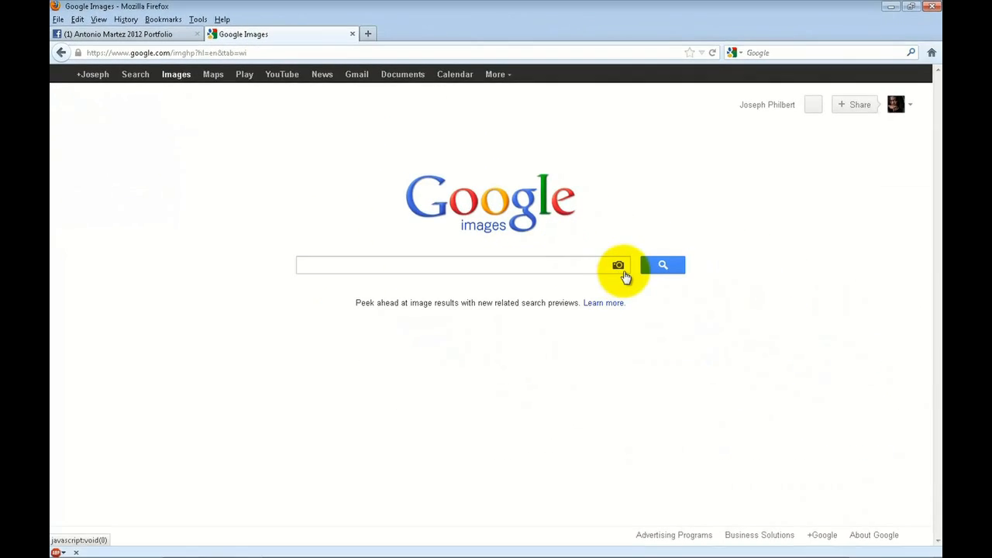
click(617, 263)
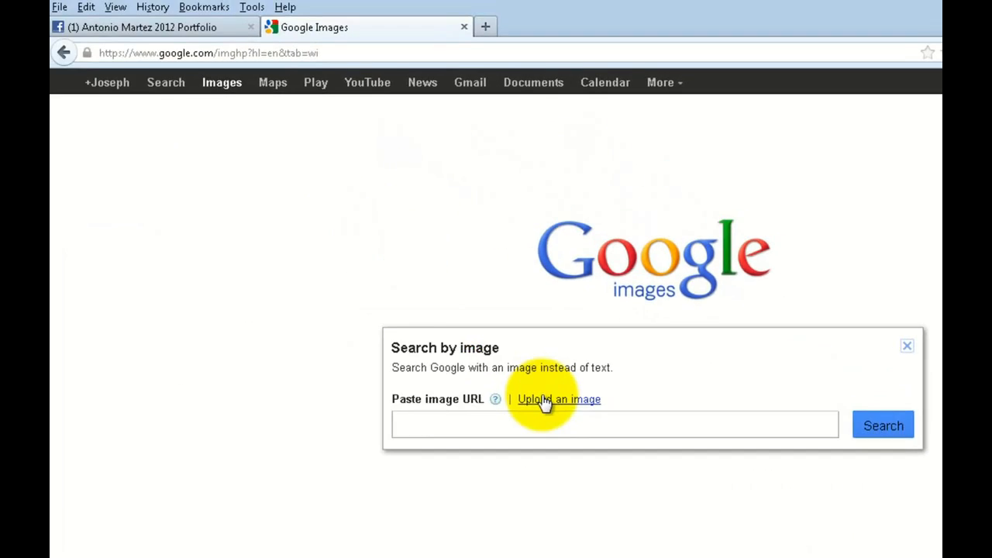
click(558, 398)
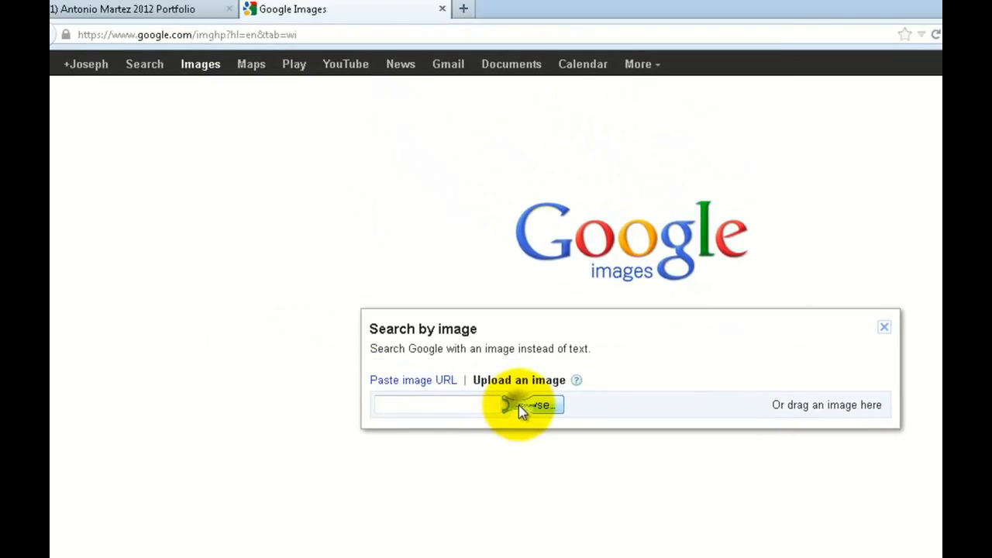
click(525, 405)
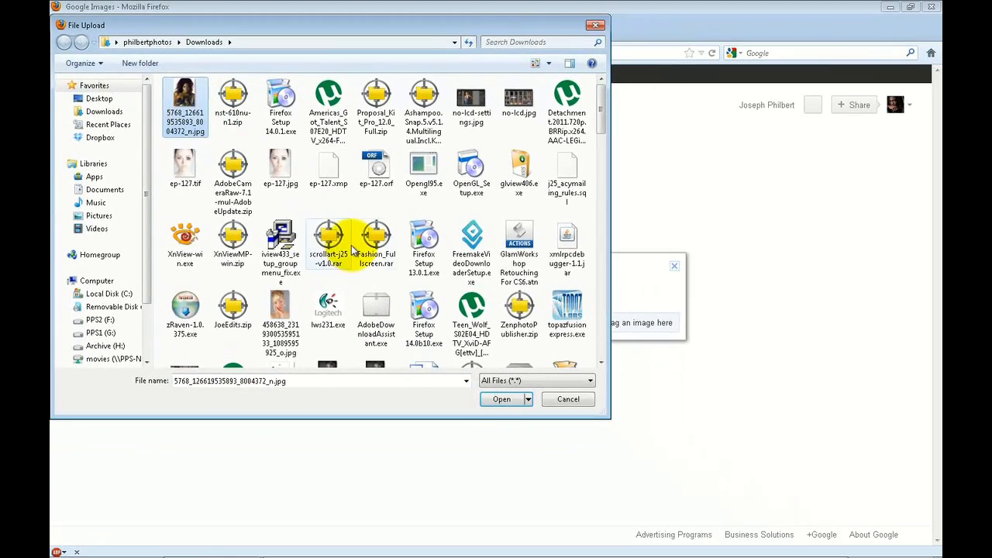
click(502, 398)
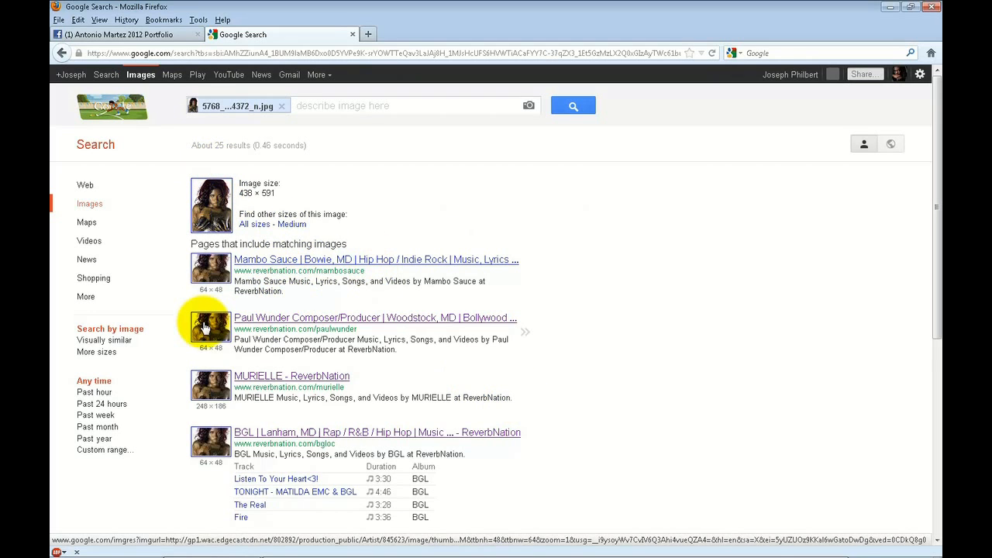
Step: Open the MURIELLE ReverbNation result from the matches
click(291, 377)
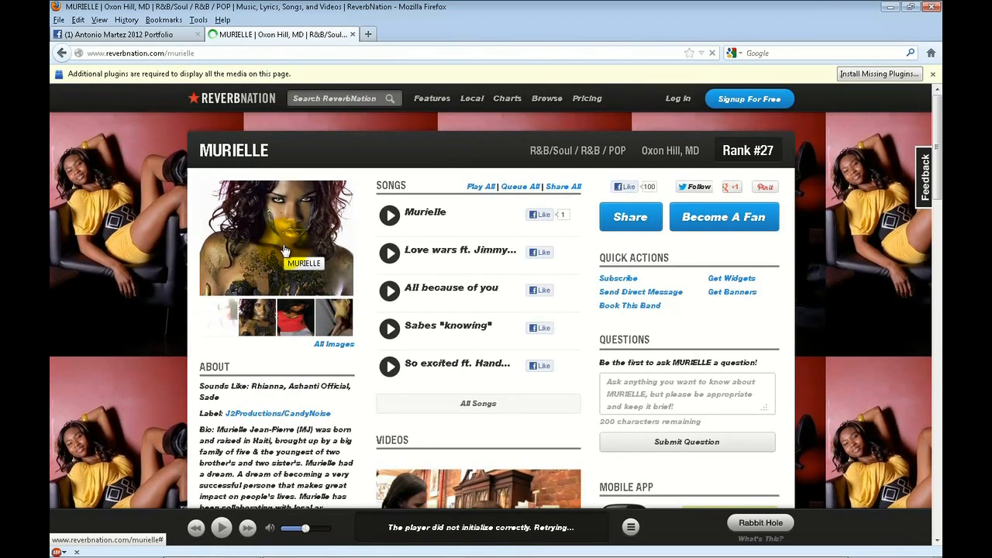
Step: Enlarge the body-painted portrait in MURIELLE's gallery, then return to the Facebook photo for comparison
click(335, 344)
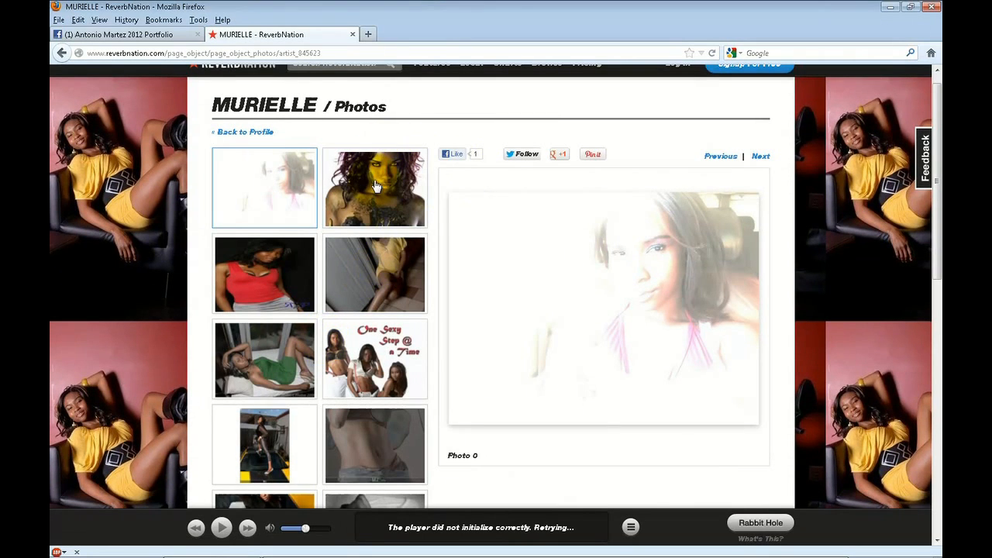
click(375, 187)
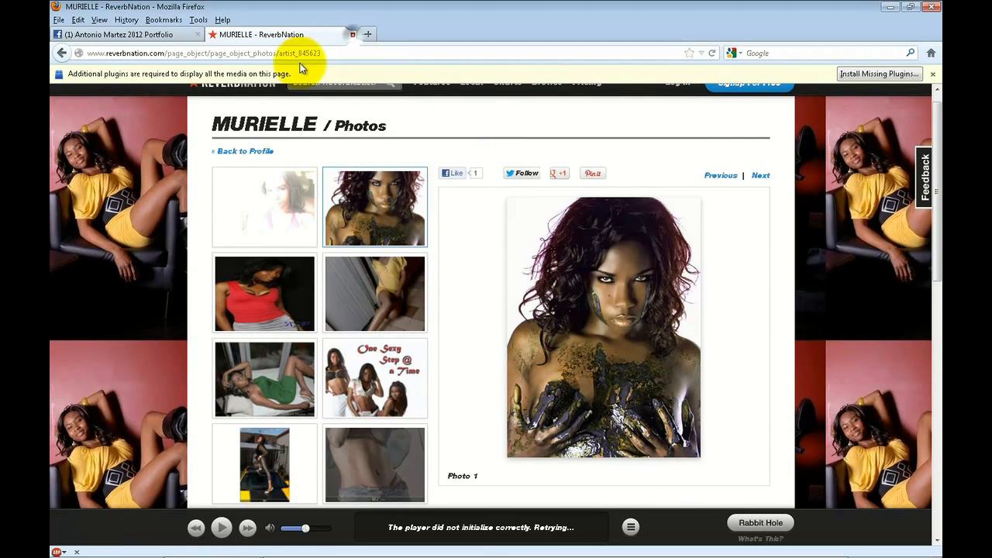
click(120, 34)
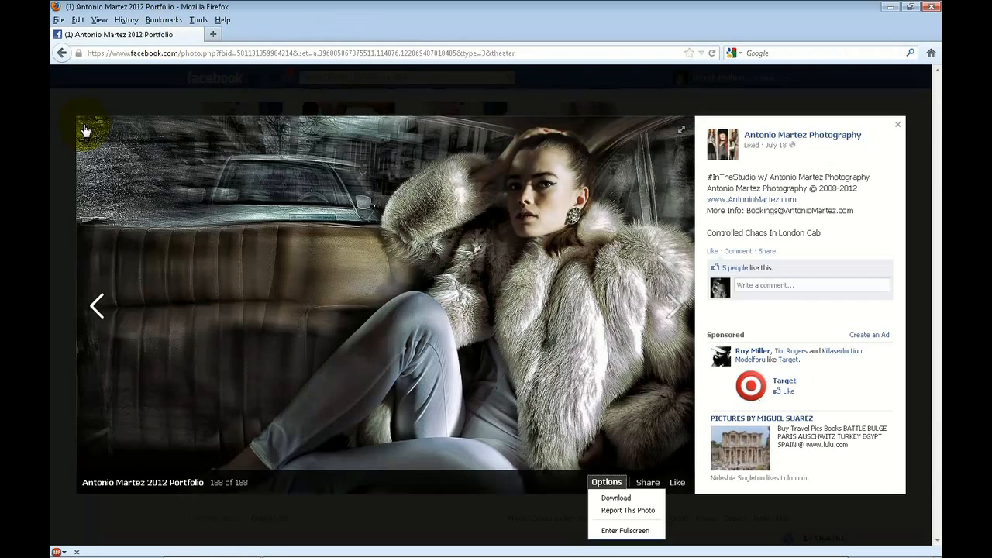